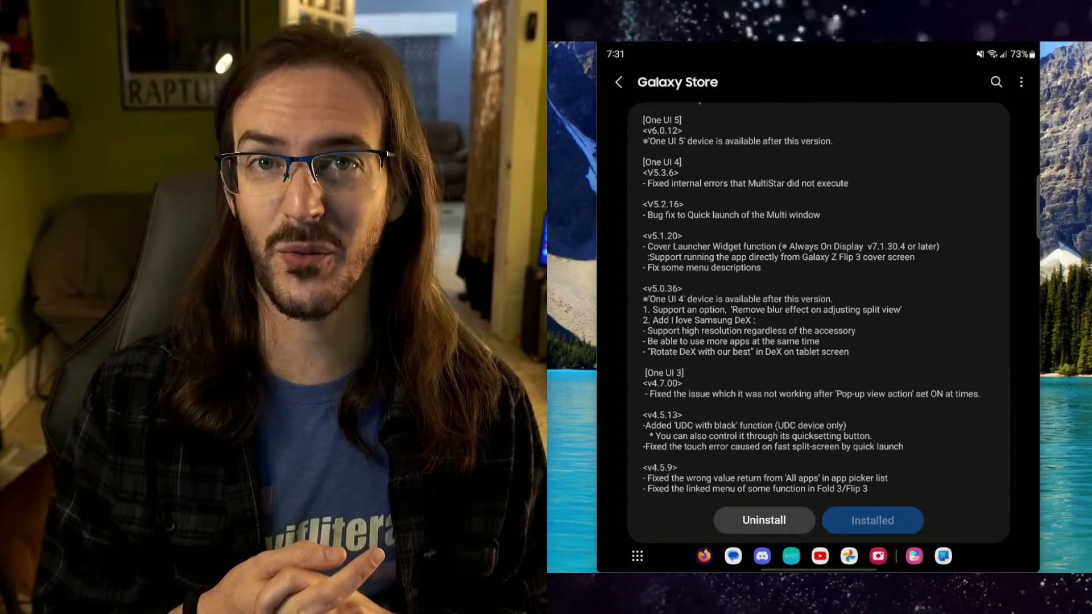
# Return from the Galaxy Store MultiStar page to Good Lock's utility plugin list.
pyautogui.click(618, 81)
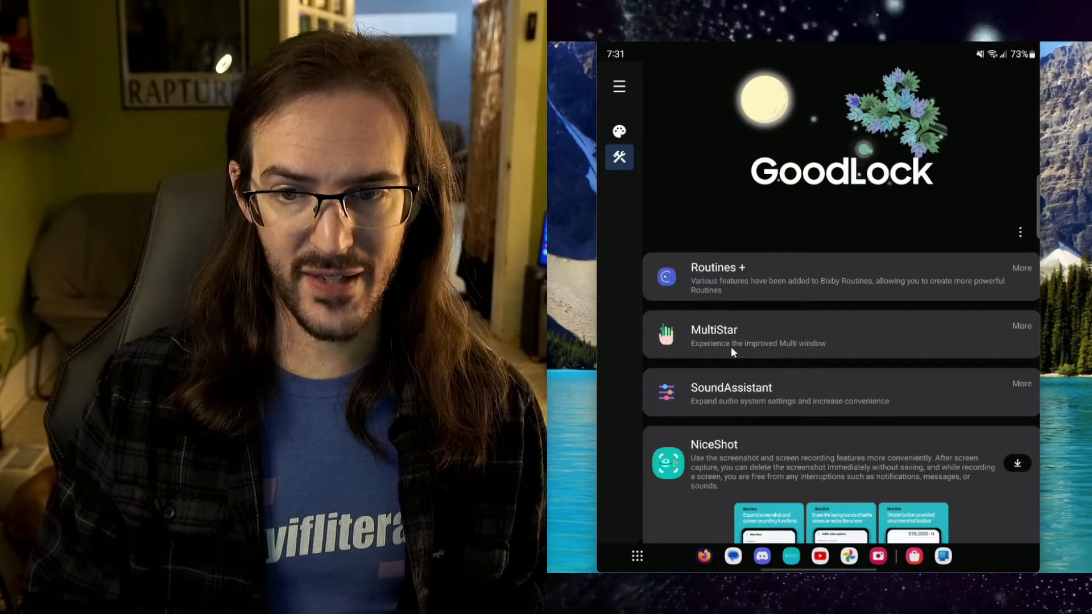
# Browse the appearance plugins, return to the utility list and reach MultiStar's More options.
pyautogui.click(618, 131)
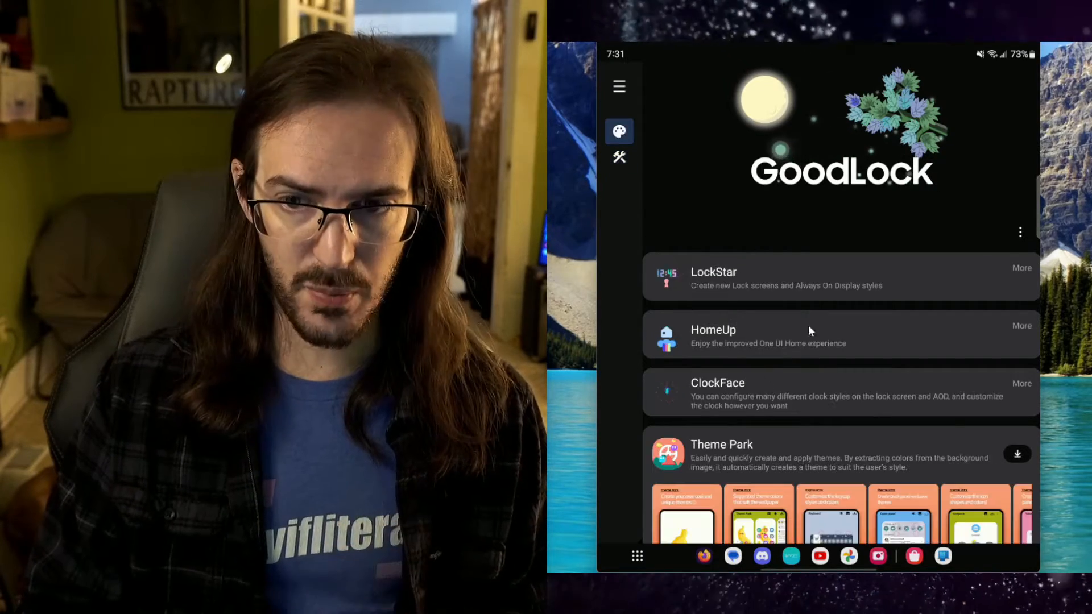
pyautogui.scroll(-3)
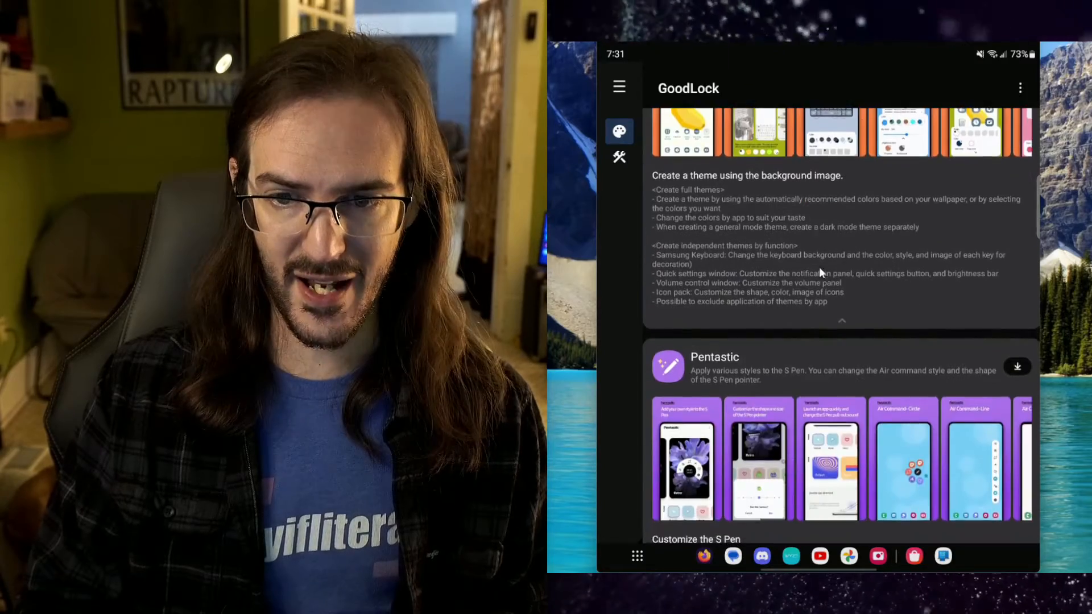
pyautogui.click(618, 158)
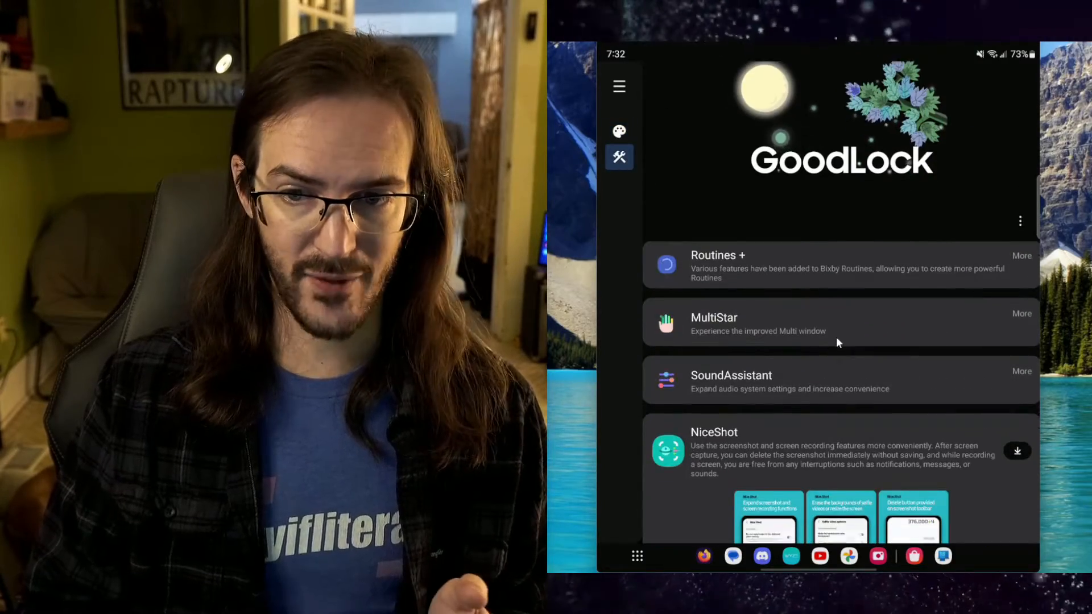
pyautogui.scroll(-3)
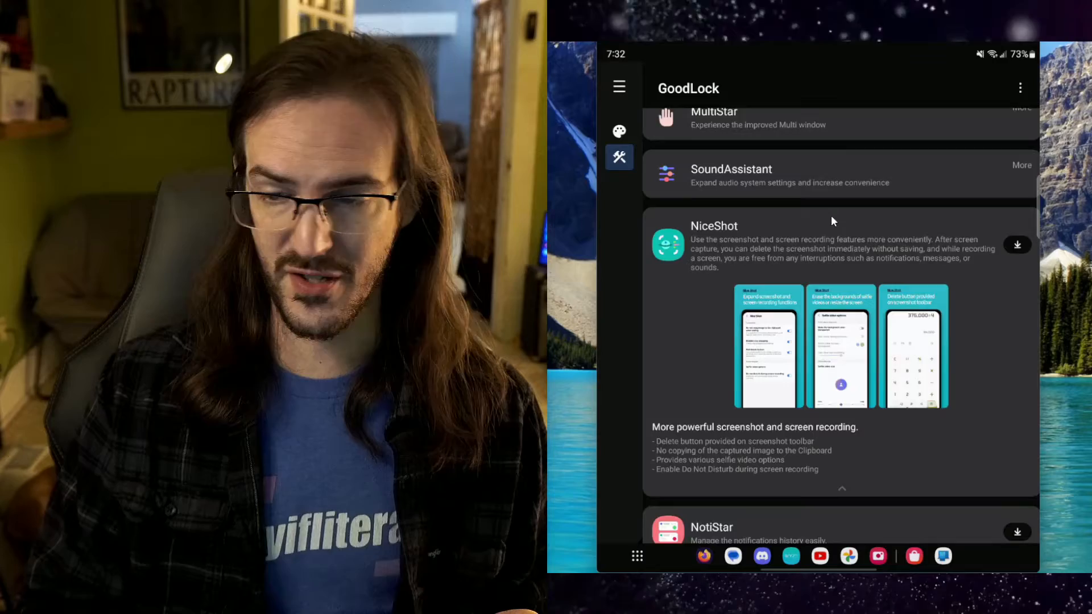
pyautogui.scroll(-3)
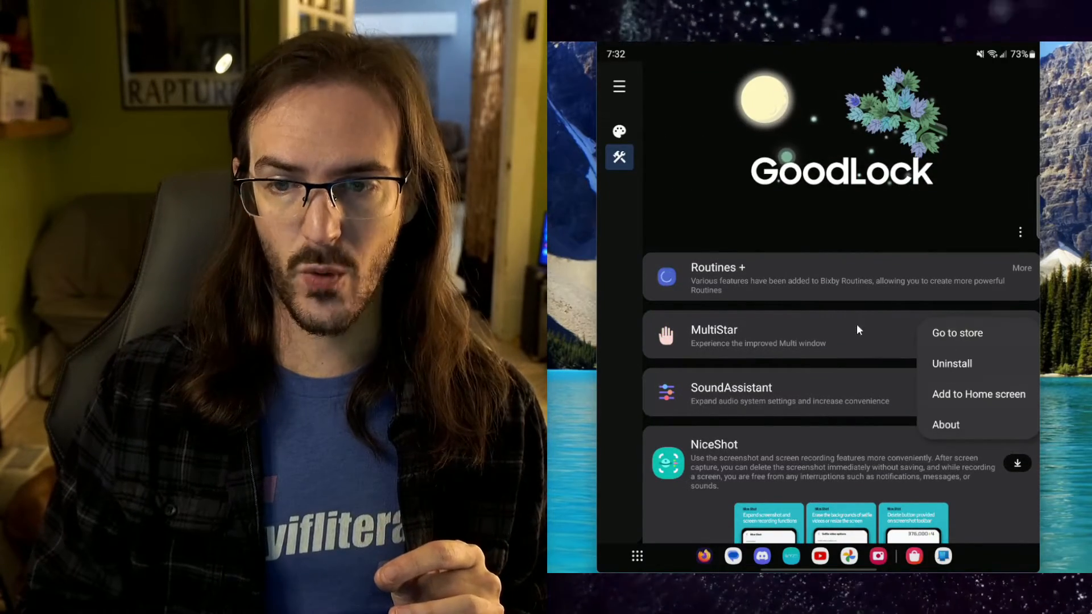
# Enter MultiStar's settings showing Galaxy Foldable, Samsung DeX and multi-window toggles.
pyautogui.click(713, 335)
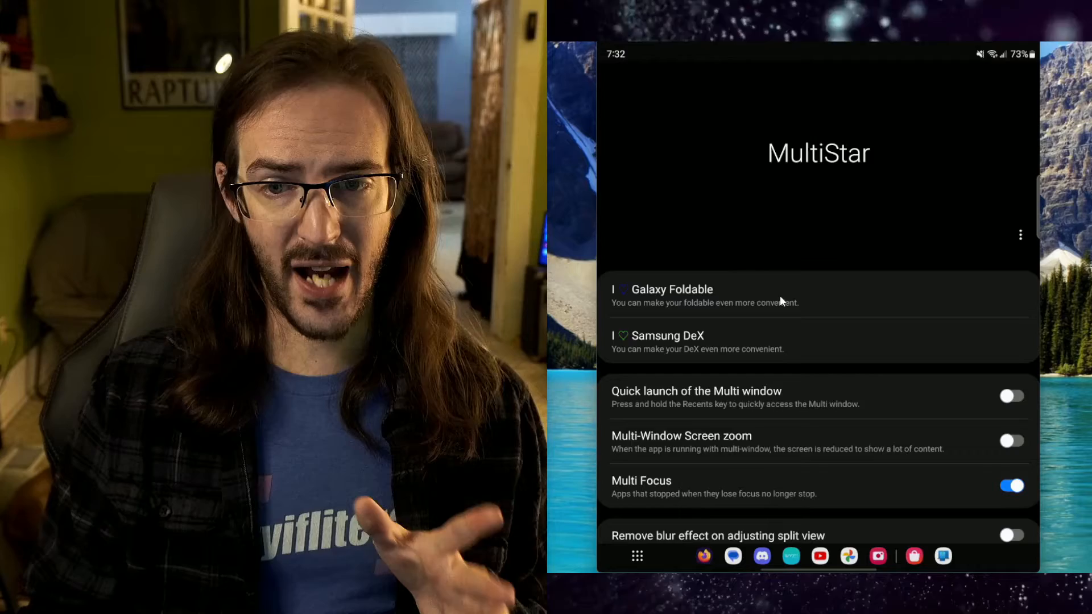
# Enter I ♥ Galaxy Foldable settings, where UDC with black is turned on.
pyautogui.click(671, 289)
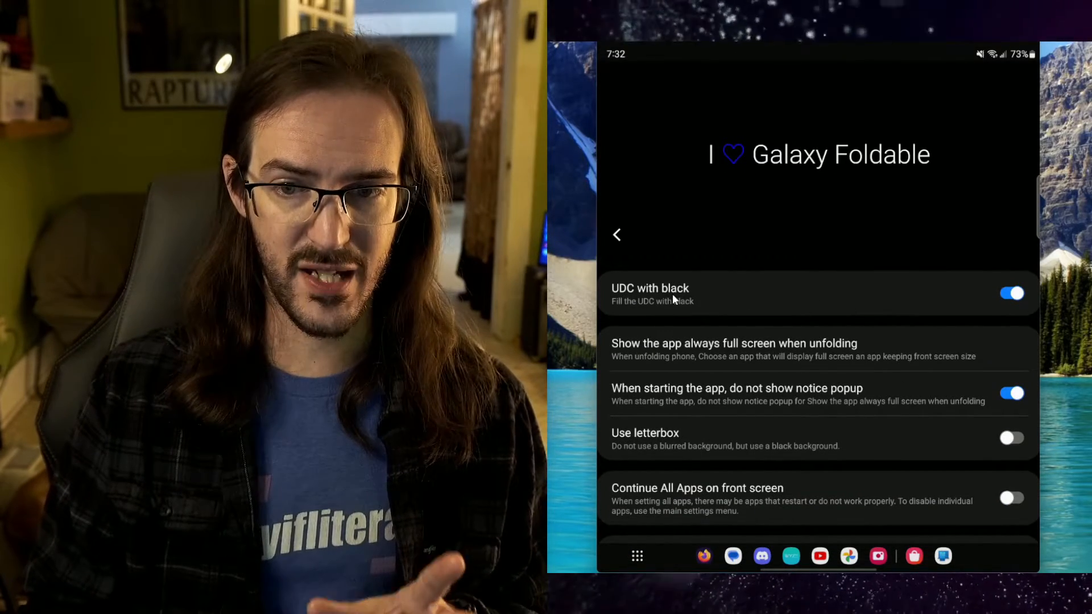
pyautogui.moveTo(798, 314)
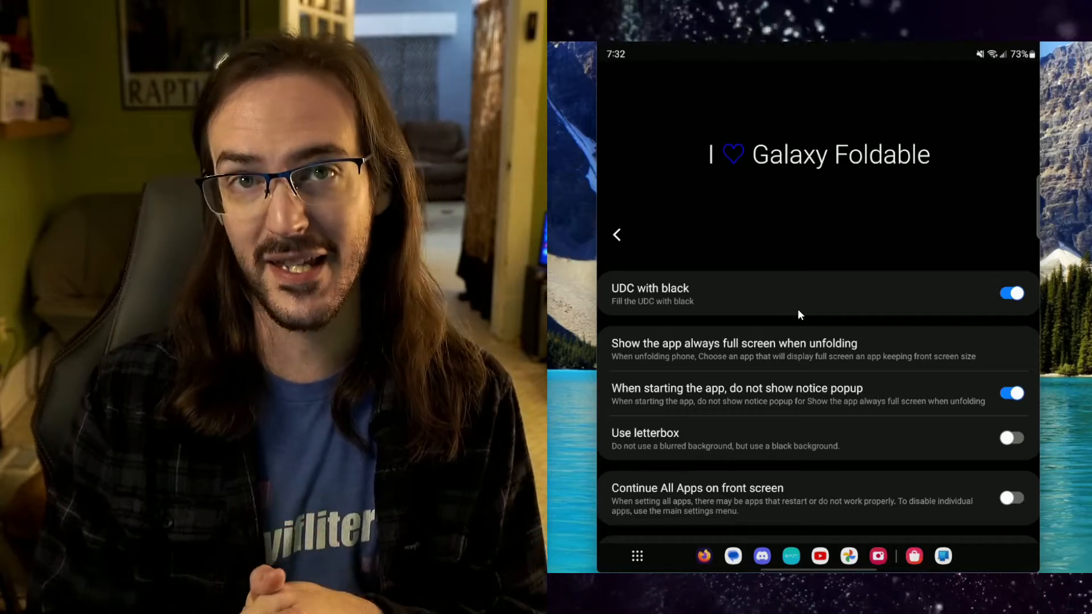